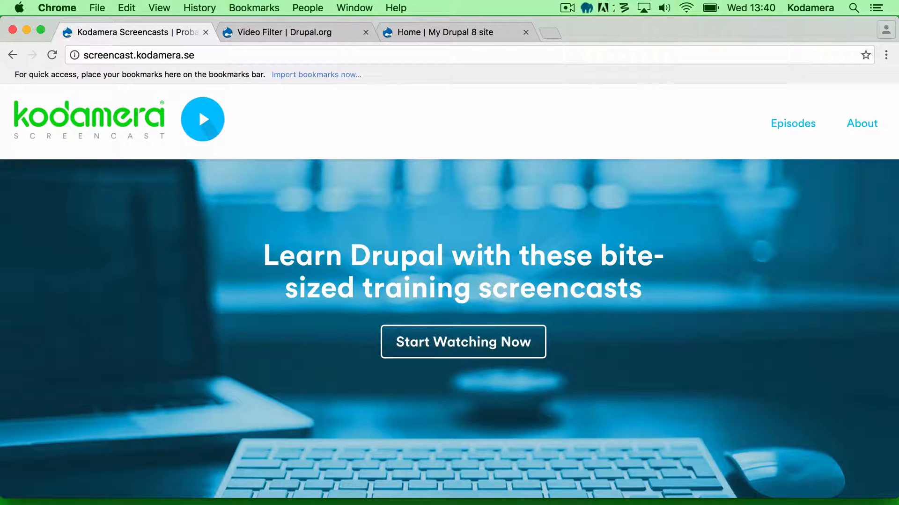
{"action": "mouse_move", "coordinate": [862, 233]}
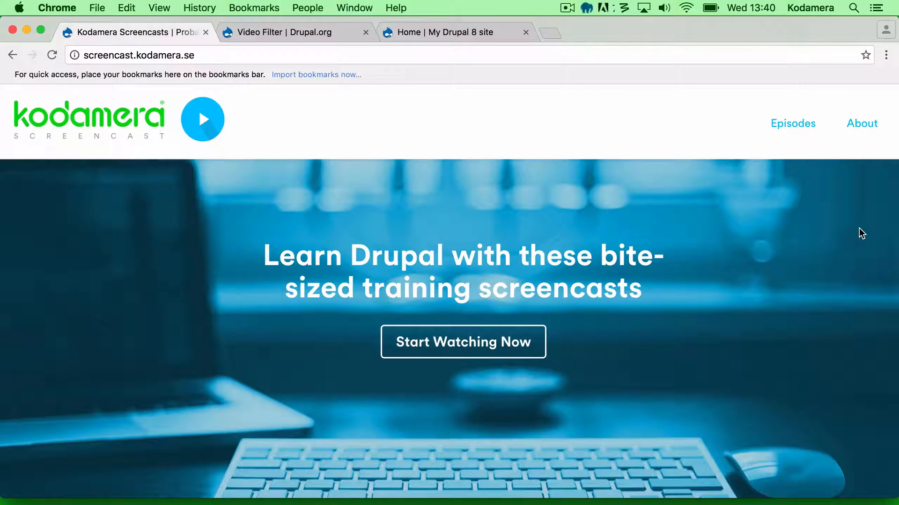
Step: Bring up the Video Filter module's project page on Drupal.org
{"action": "left_click", "coordinate": [290, 31]}
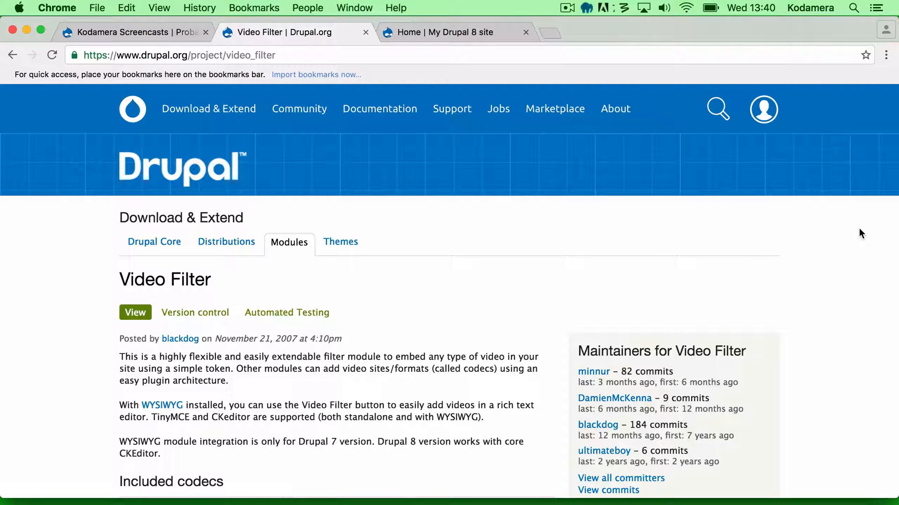
{"action": "mouse_move", "coordinate": [856, 234]}
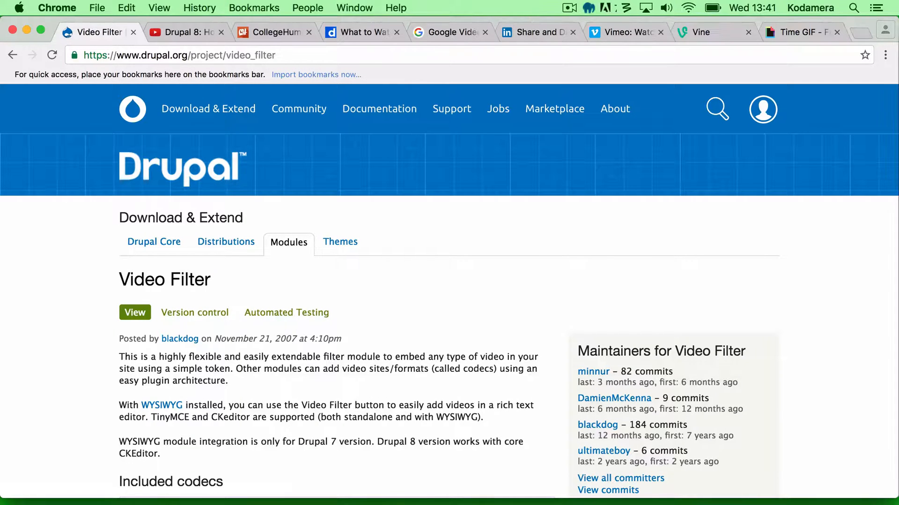
Step: Review the YouTube, Dailymotion, Google Videos, SlideShare, Vimeo and Vine sites, then close that window
{"action": "left_click", "coordinate": [185, 32]}
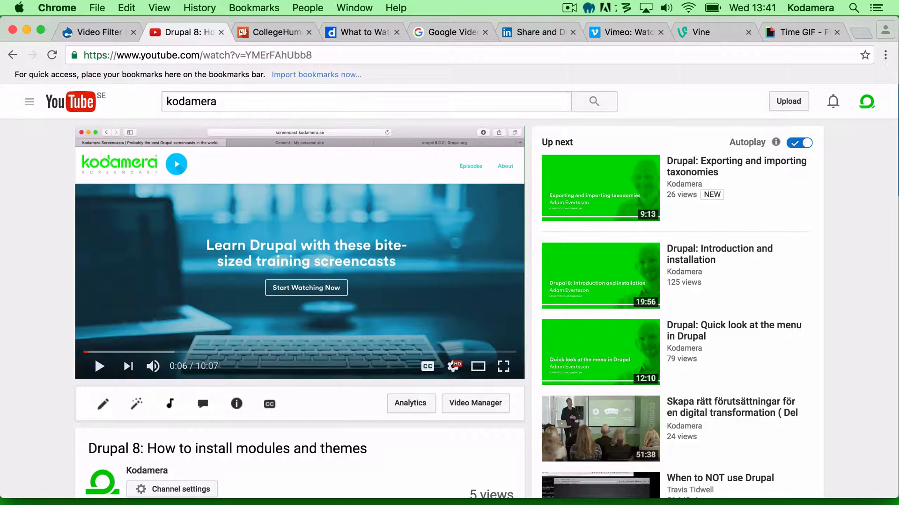
{"action": "left_click", "coordinate": [362, 32]}
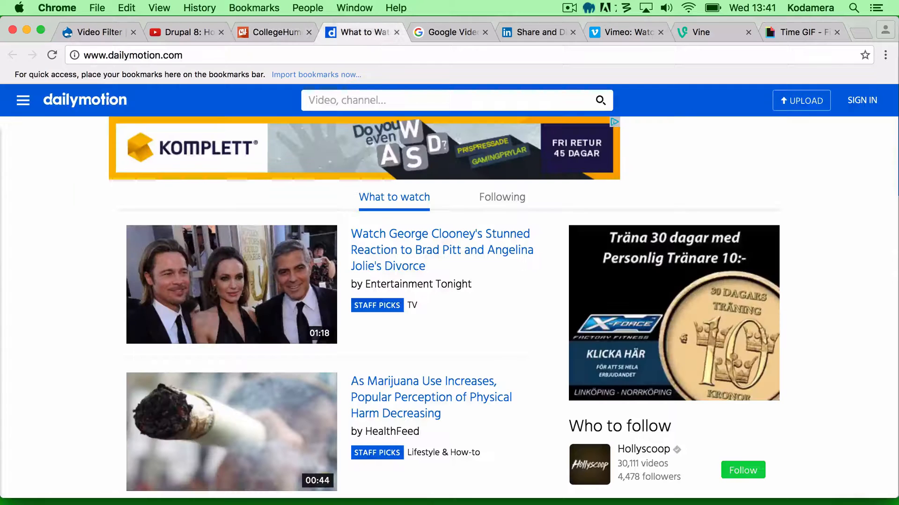
{"action": "left_click", "coordinate": [450, 31]}
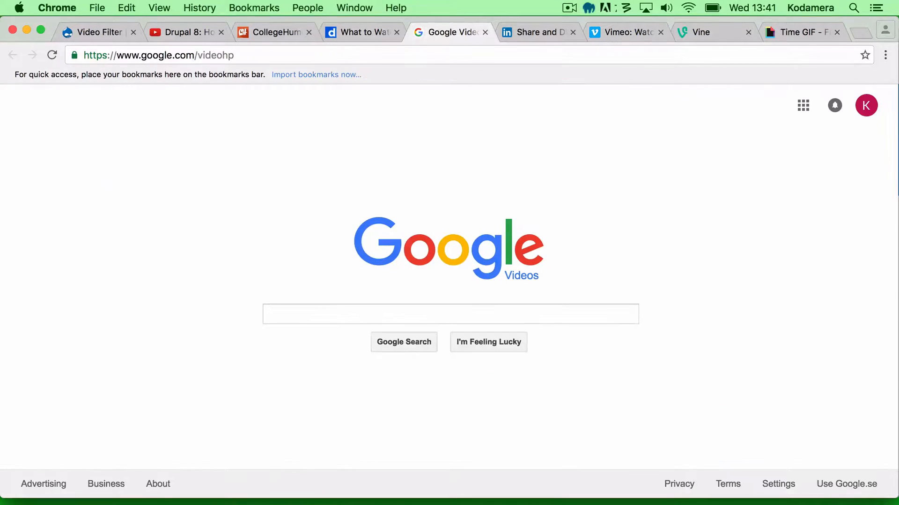
{"action": "left_click", "coordinate": [537, 32]}
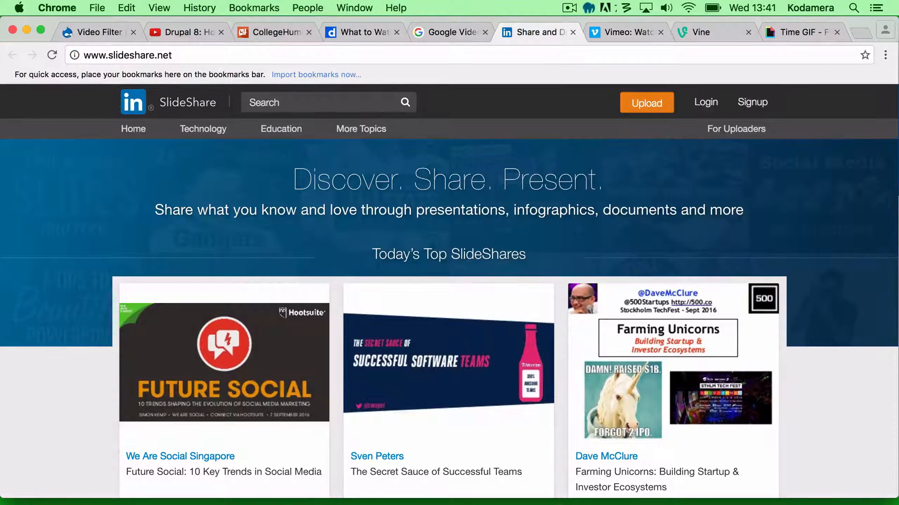
{"action": "left_click", "coordinate": [619, 31]}
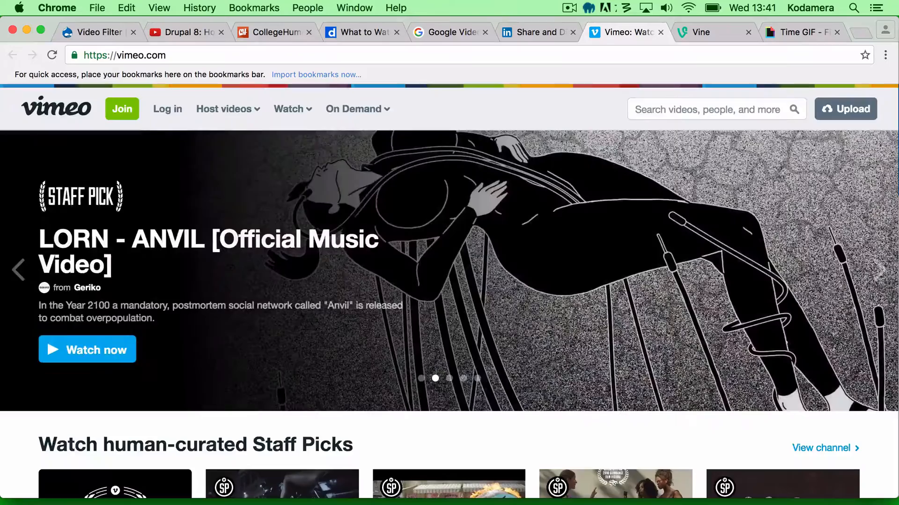
{"action": "left_click", "coordinate": [711, 32]}
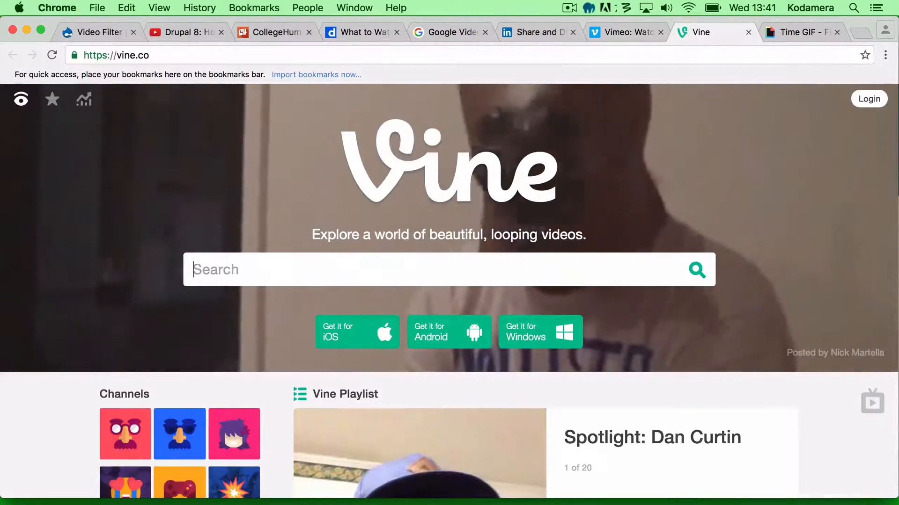
{"action": "left_click", "coordinate": [796, 32]}
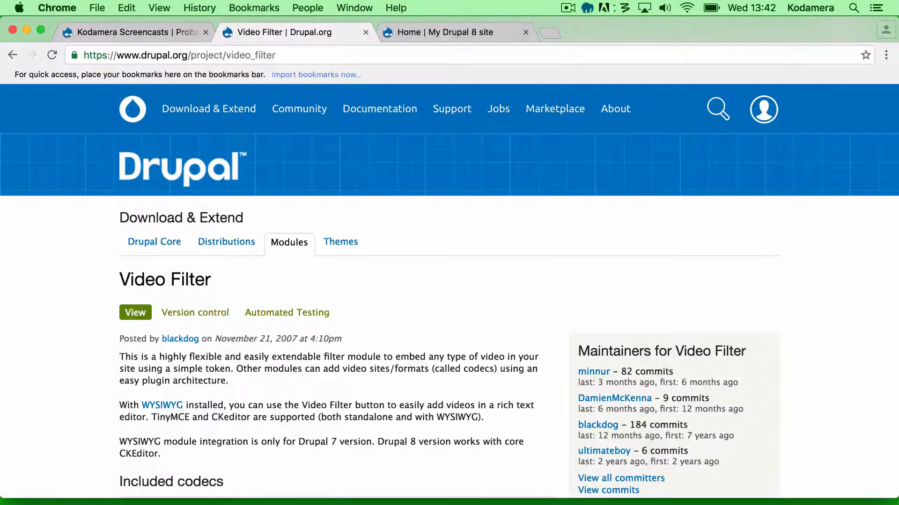
Step: Go to the local Drupal 8 site's Configuration and its Text formats and editors list
{"action": "left_click", "coordinate": [456, 32]}
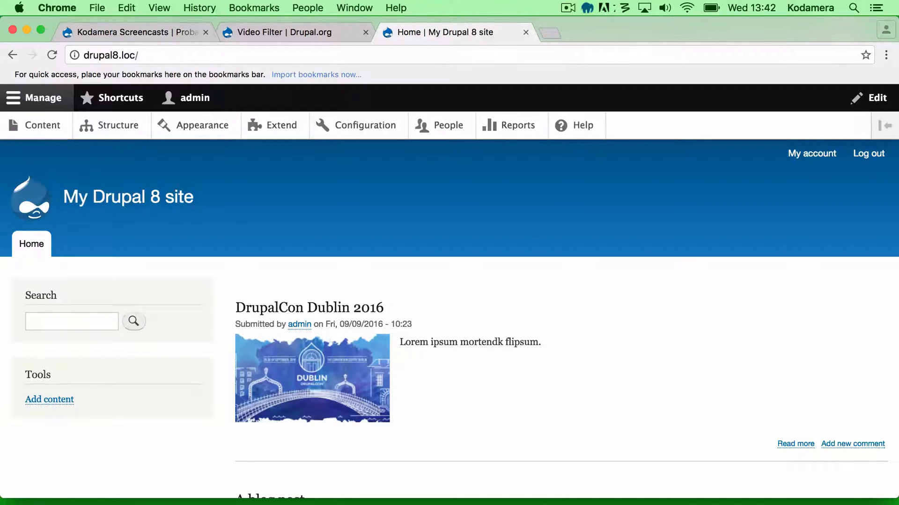
{"action": "left_click", "coordinate": [368, 124]}
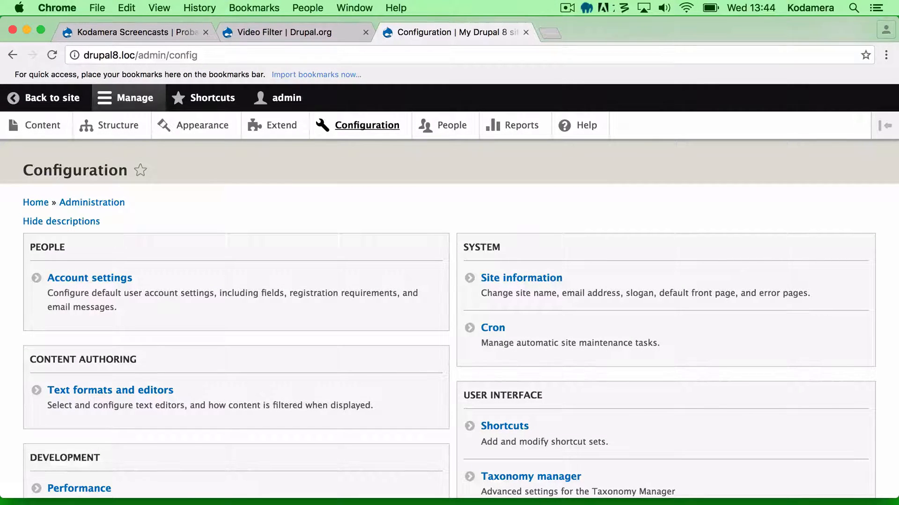
{"action": "left_click", "coordinate": [110, 391]}
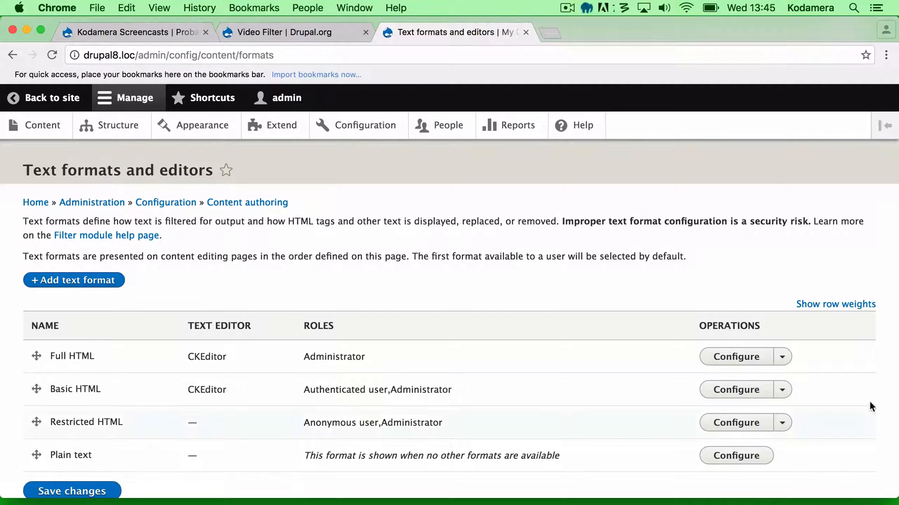
Step: Configure the Full HTML format and tick Video Filter under Enabled filters
{"action": "left_click", "coordinate": [737, 357]}
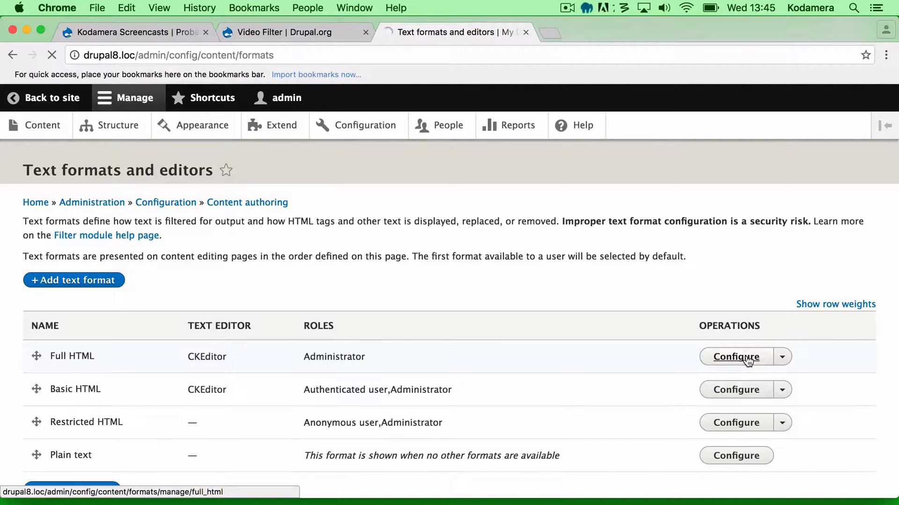
{"action": "left_click", "coordinate": [736, 356]}
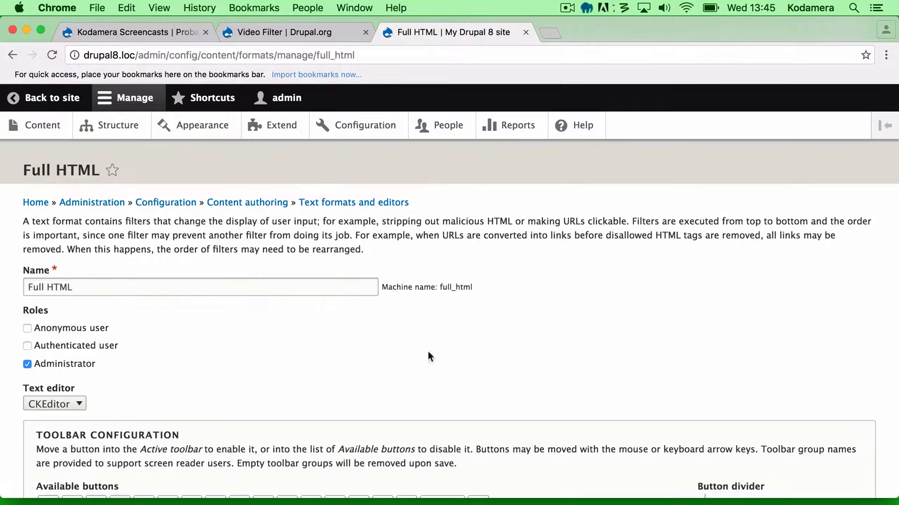
{"action": "scroll", "scroll_direction": "down", "scroll_amount": 3}
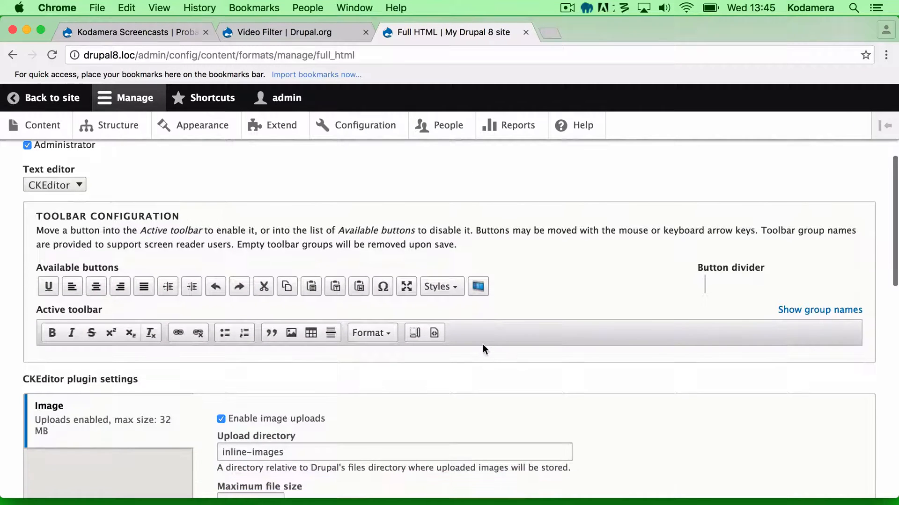
{"action": "scroll", "scroll_direction": "down", "scroll_amount": 3}
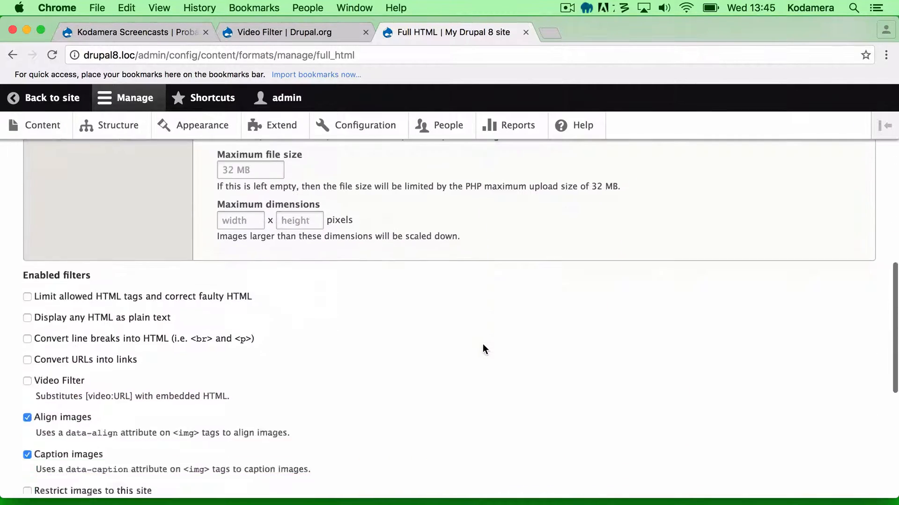
{"action": "scroll", "scroll_direction": "down", "scroll_amount": 3}
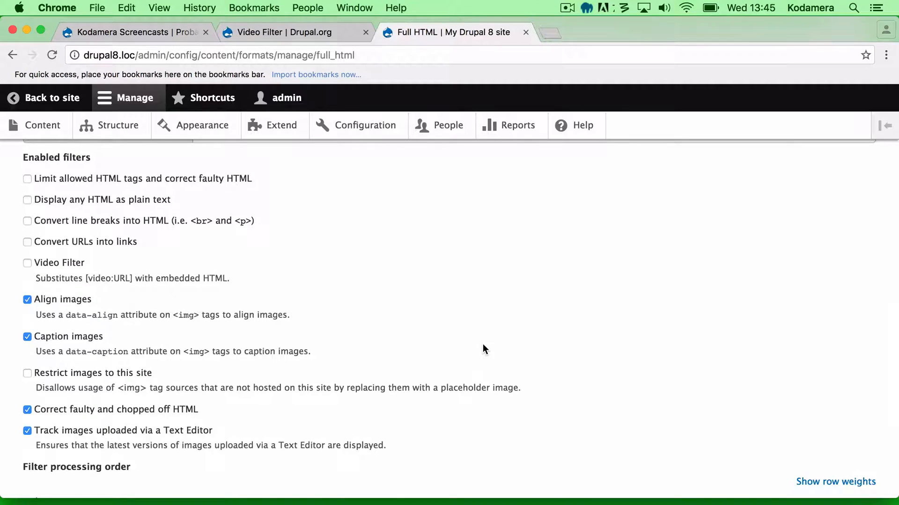
{"action": "mouse_move", "coordinate": [147, 303]}
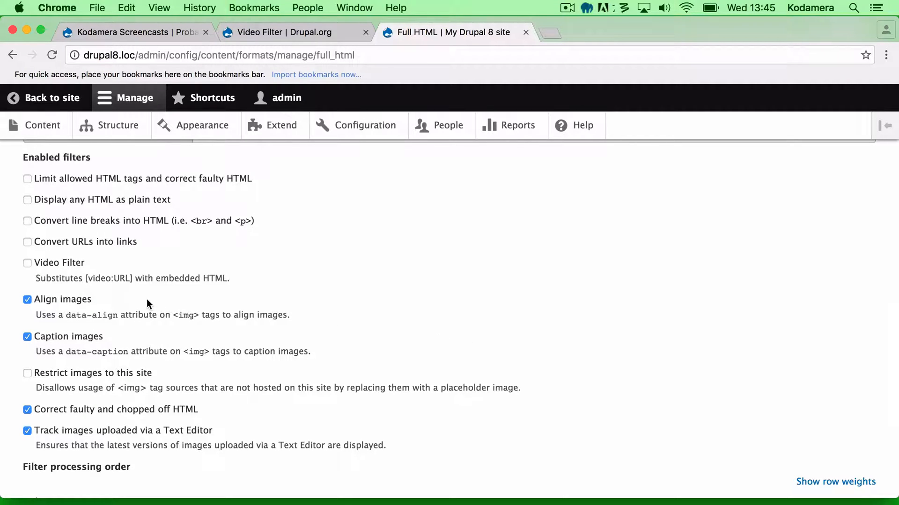
{"action": "mouse_move", "coordinate": [111, 302]}
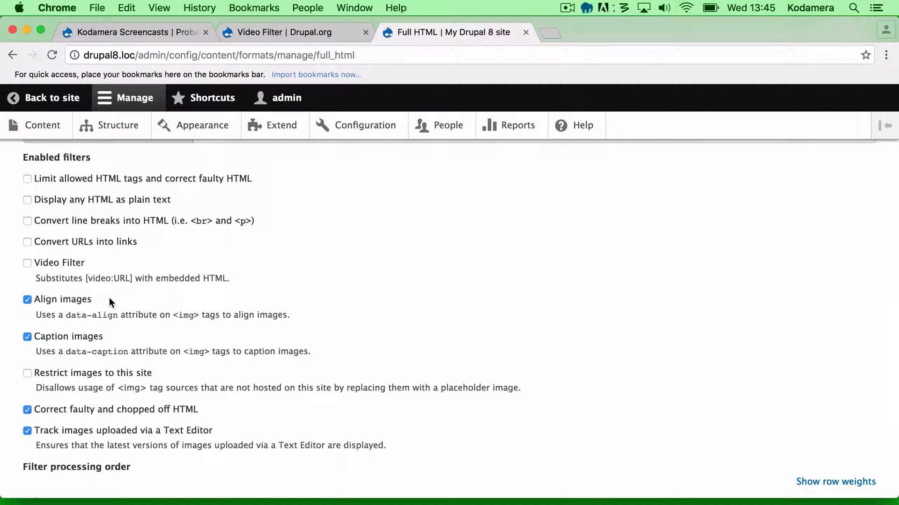
{"action": "mouse_move", "coordinate": [119, 338]}
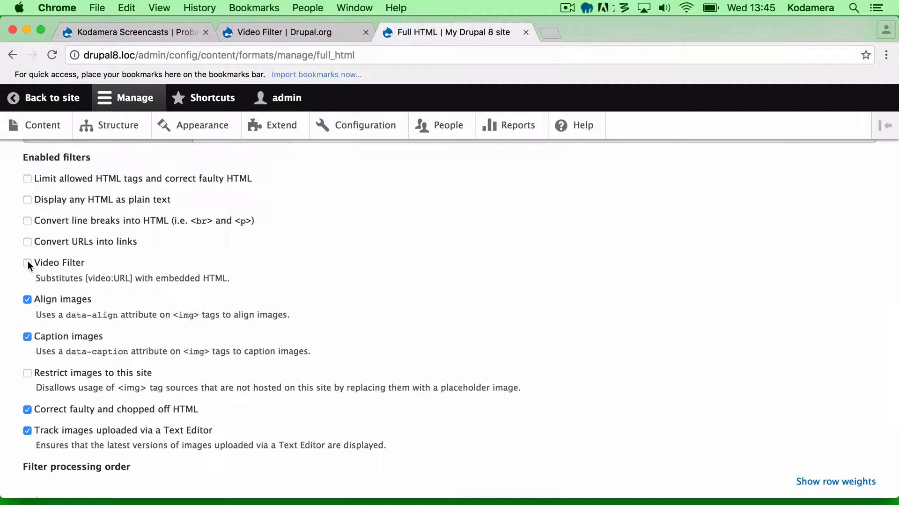
{"action": "left_click", "coordinate": [27, 263]}
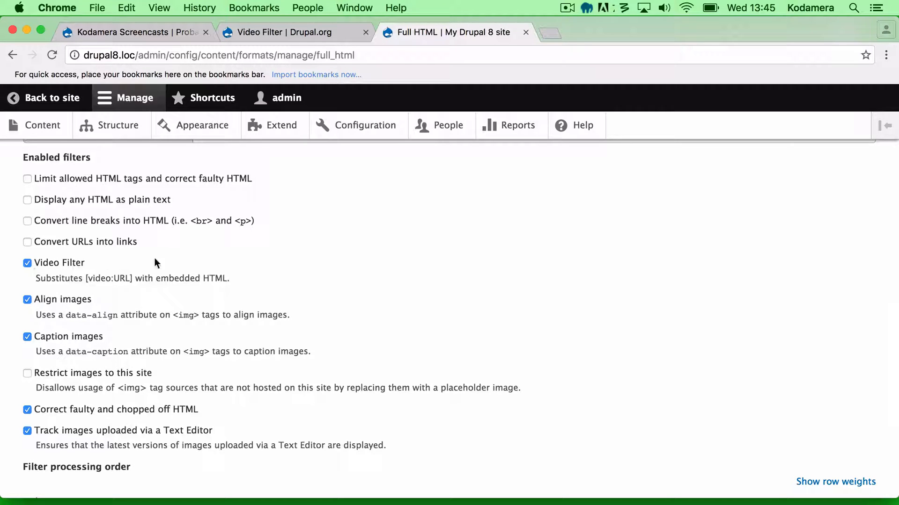
{"action": "mouse_move", "coordinate": [352, 323]}
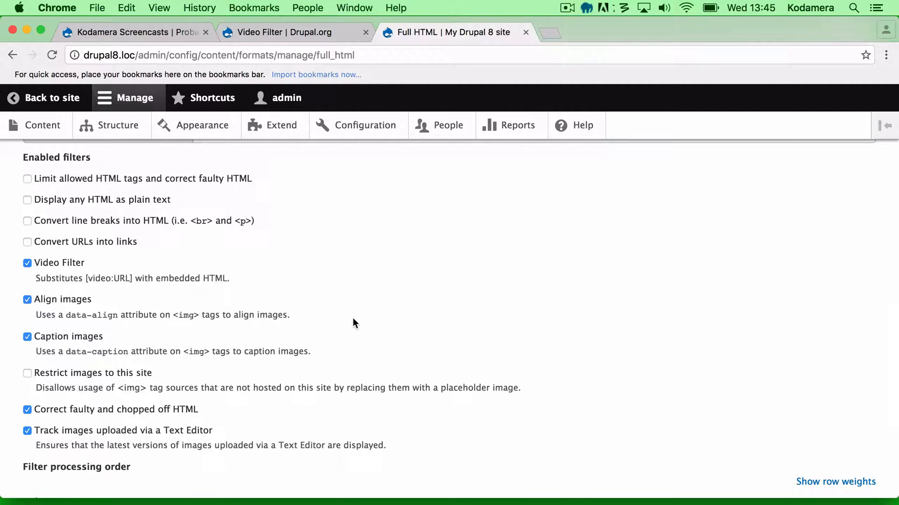
{"action": "mouse_move", "coordinate": [139, 262]}
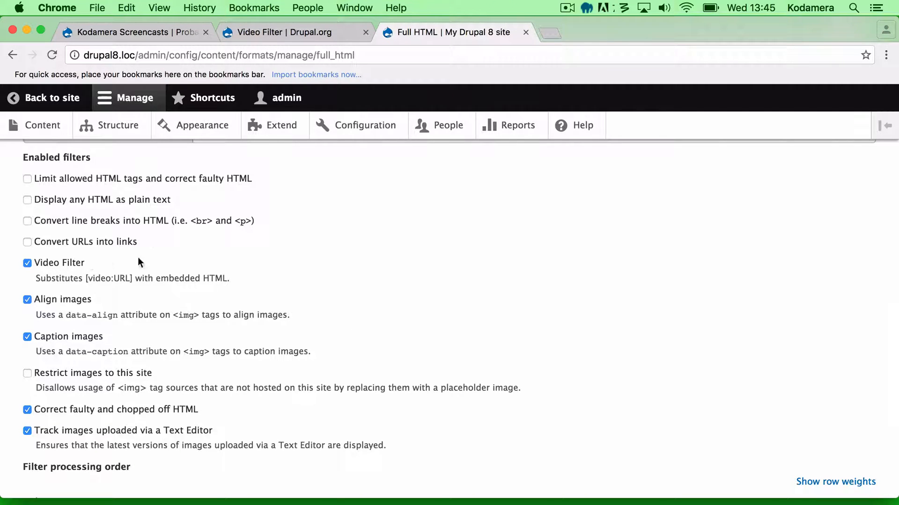
Step: Enable the YouTube plugin in Full HTML's Video Filter settings and save the configuration
{"action": "scroll", "scroll_direction": "down", "scroll_amount": 3}
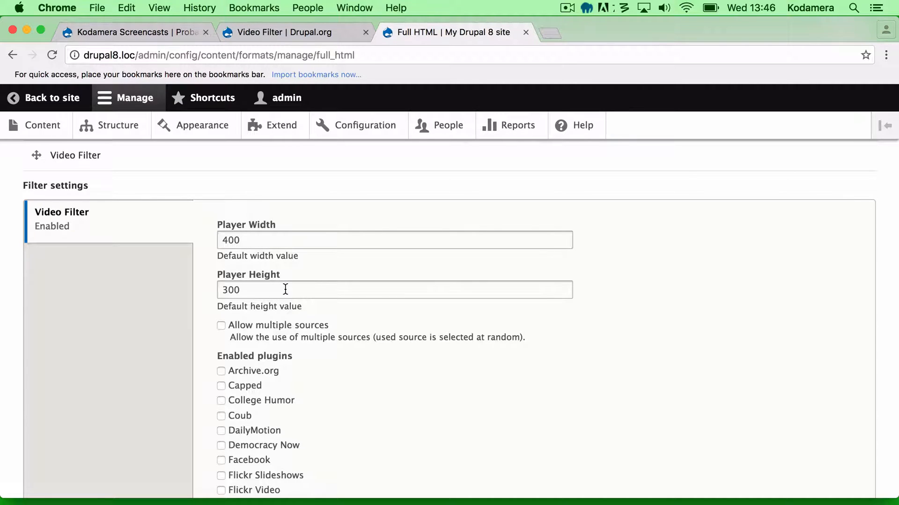
{"action": "scroll", "scroll_direction": "down", "scroll_amount": 3}
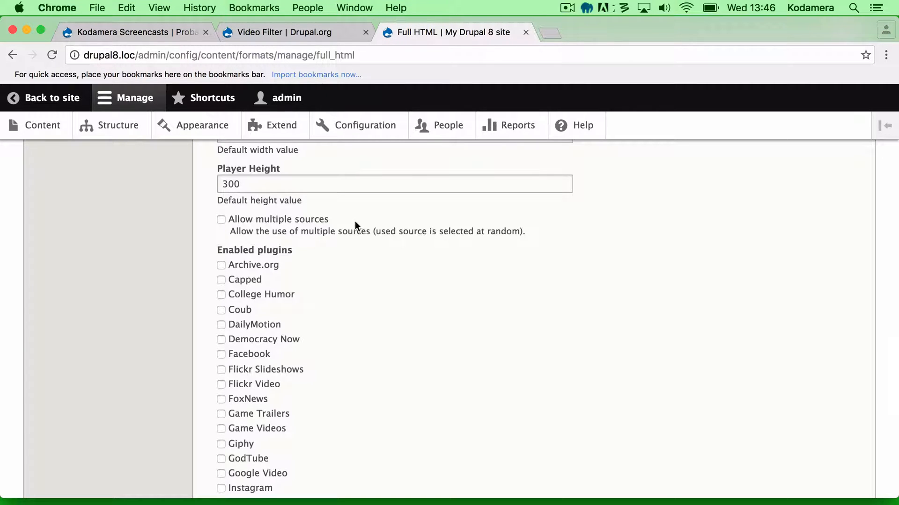
{"action": "mouse_move", "coordinate": [275, 222]}
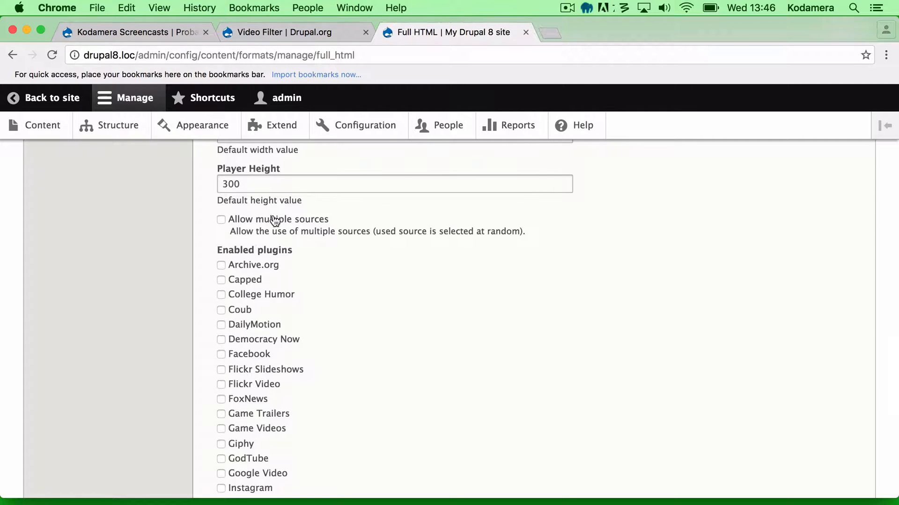
{"action": "mouse_move", "coordinate": [410, 244]}
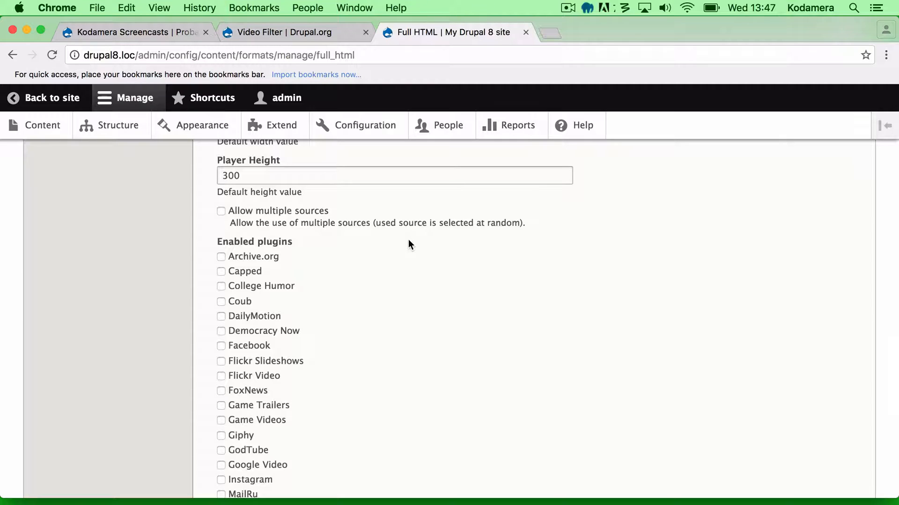
{"action": "scroll", "scroll_direction": "down", "scroll_amount": 3}
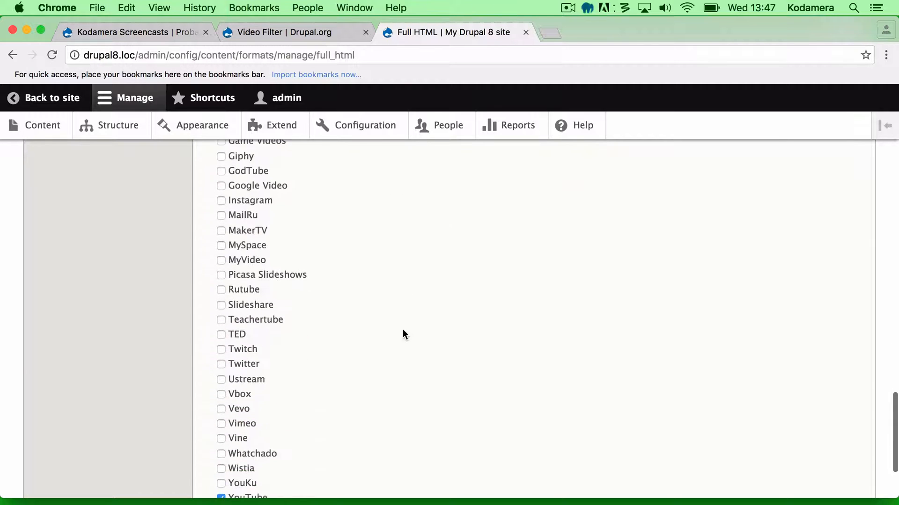
{"action": "scroll", "scroll_direction": "up", "scroll_amount": 3}
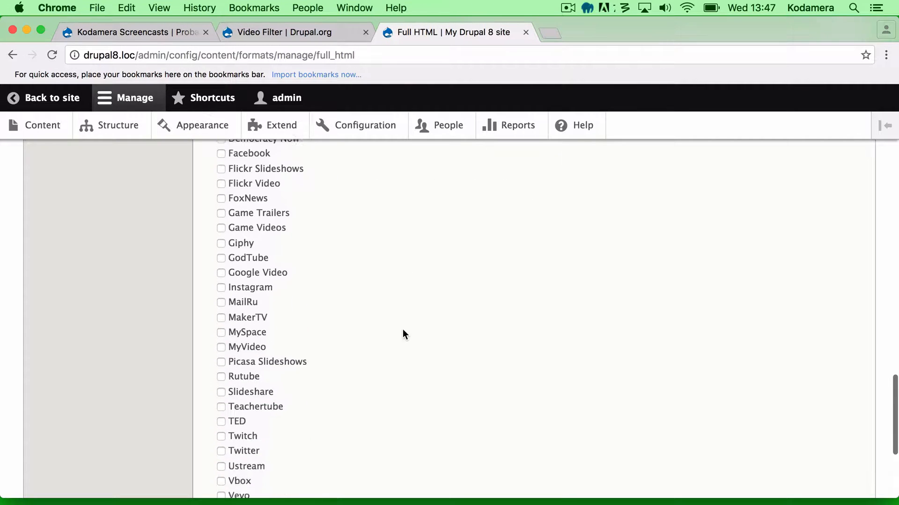
{"action": "scroll", "scroll_direction": "down", "scroll_amount": 3}
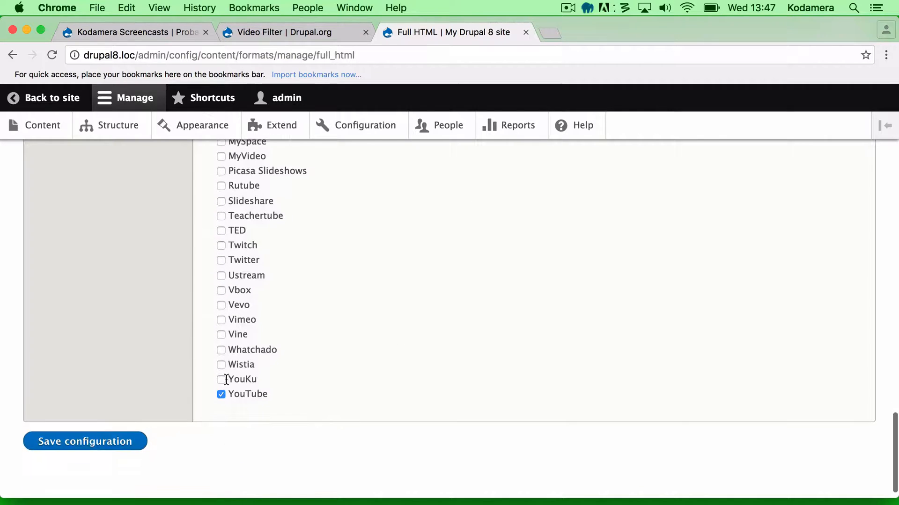
{"action": "mouse_move", "coordinate": [246, 400]}
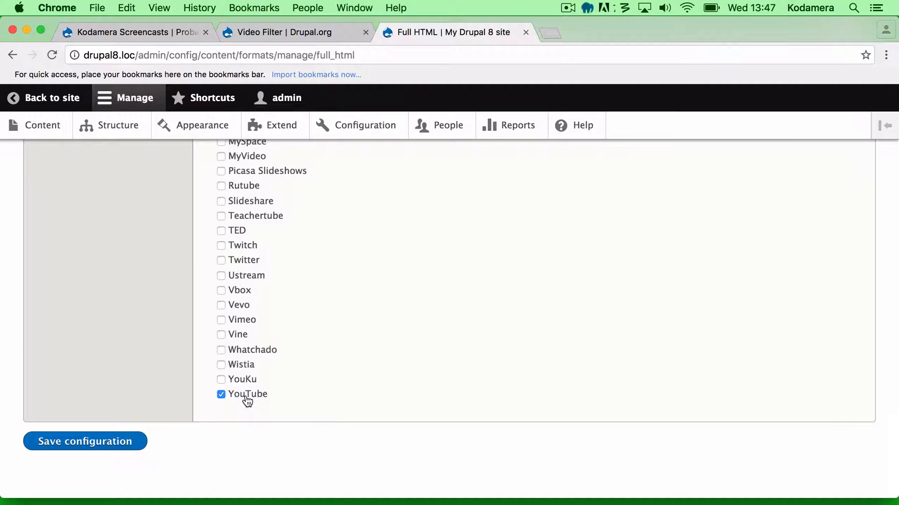
{"action": "mouse_move", "coordinate": [85, 440]}
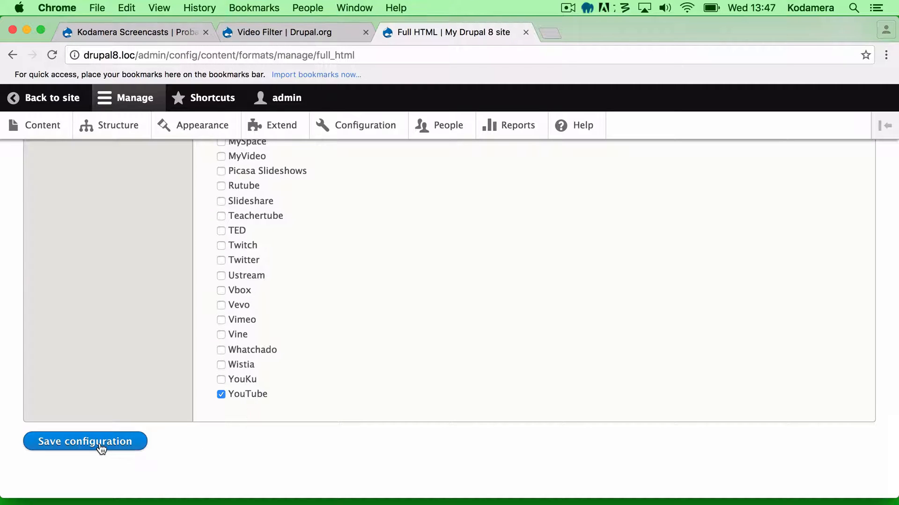
{"action": "left_click", "coordinate": [85, 441]}
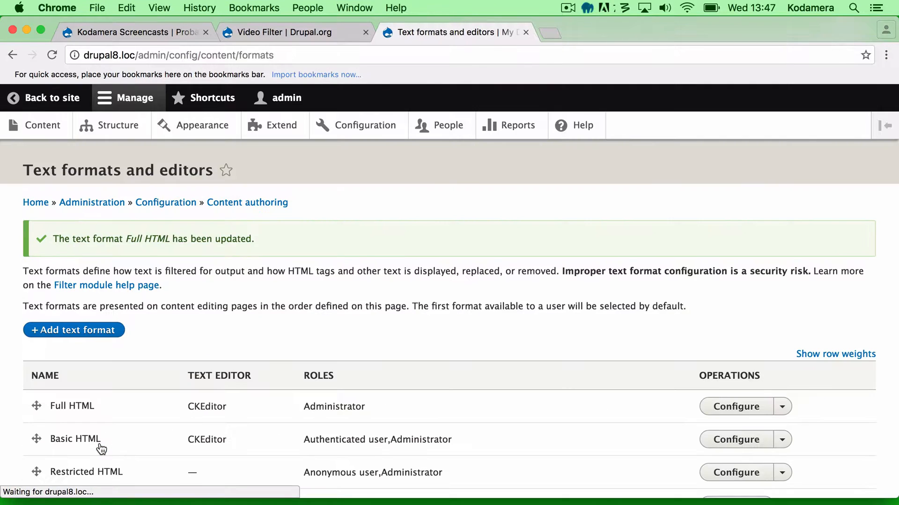
Step: Go to the site's Content overview from the admin toolbar
{"action": "scroll", "scroll_direction": "down", "scroll_amount": 3}
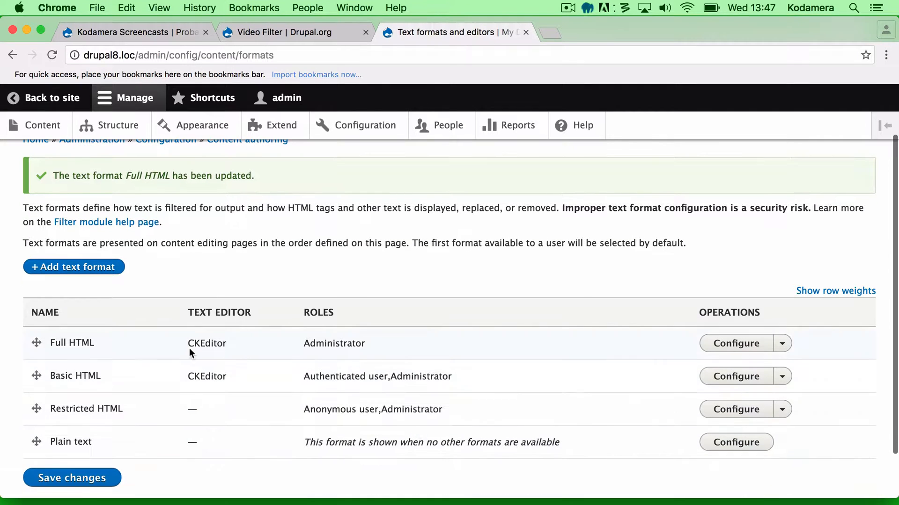
{"action": "mouse_move", "coordinate": [132, 384]}
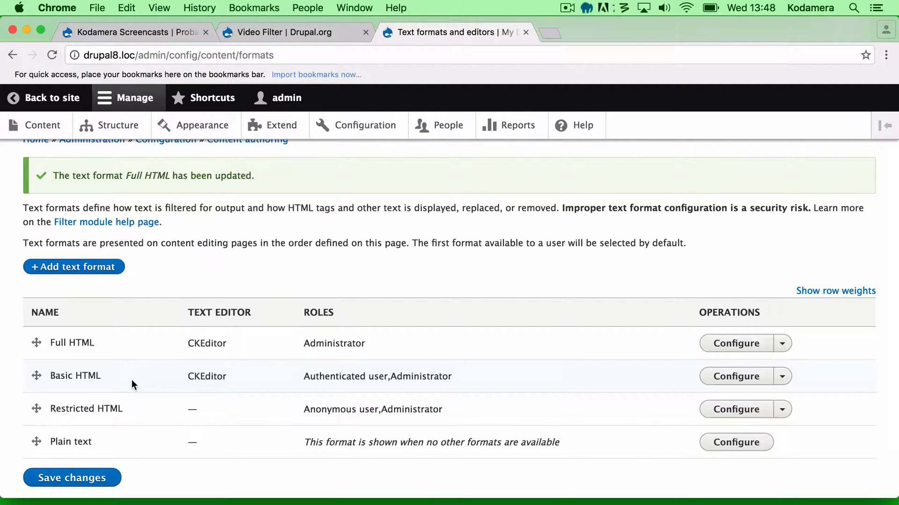
{"action": "mouse_move", "coordinate": [737, 376]}
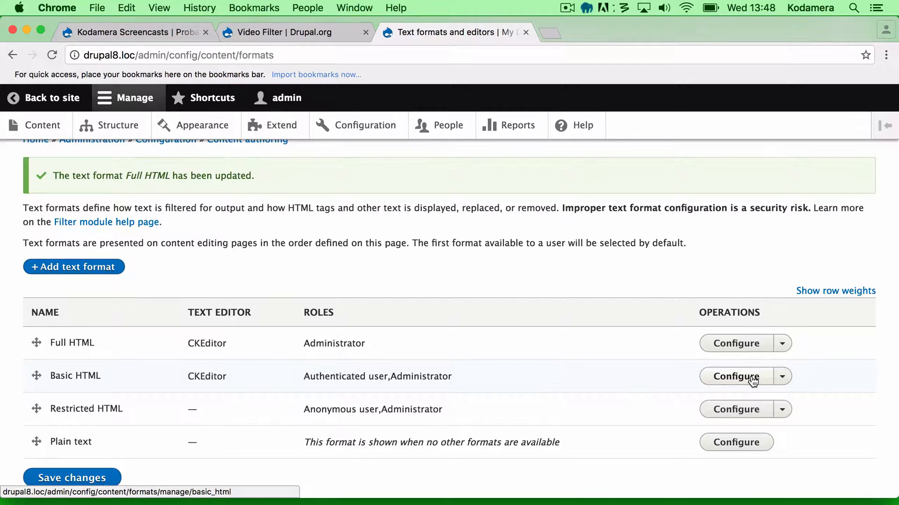
{"action": "mouse_move", "coordinate": [200, 66]}
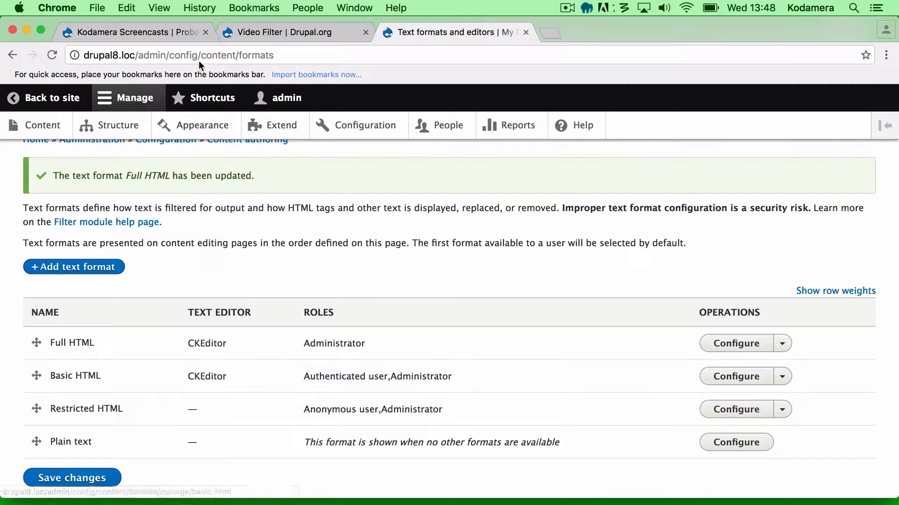
{"action": "left_click", "coordinate": [43, 125]}
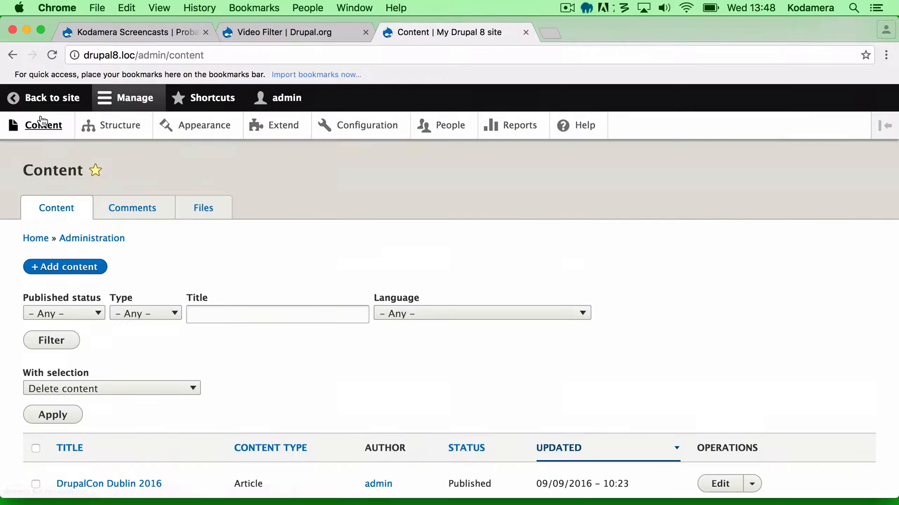
Step: Add a new Article titled 'Video Filter test' with body text 'Lorem ipsum.'
{"action": "left_click", "coordinate": [64, 266]}
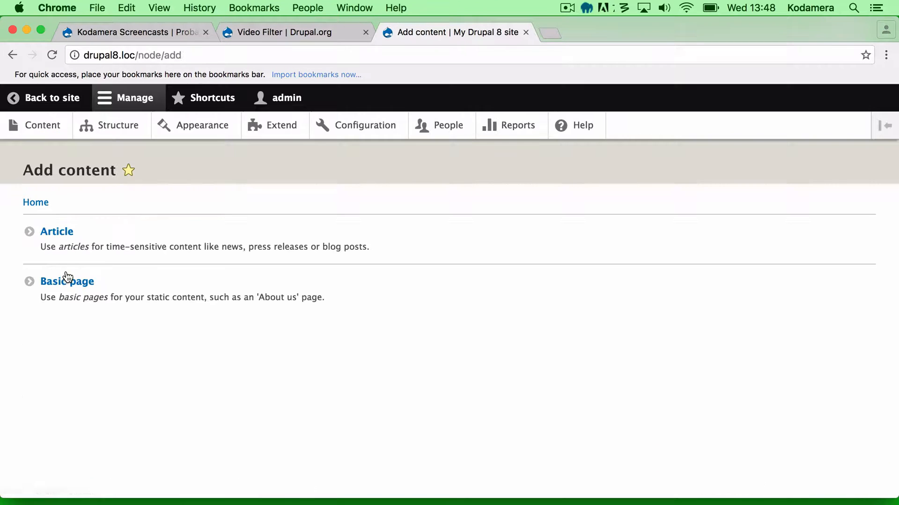
{"action": "left_click", "coordinate": [57, 231]}
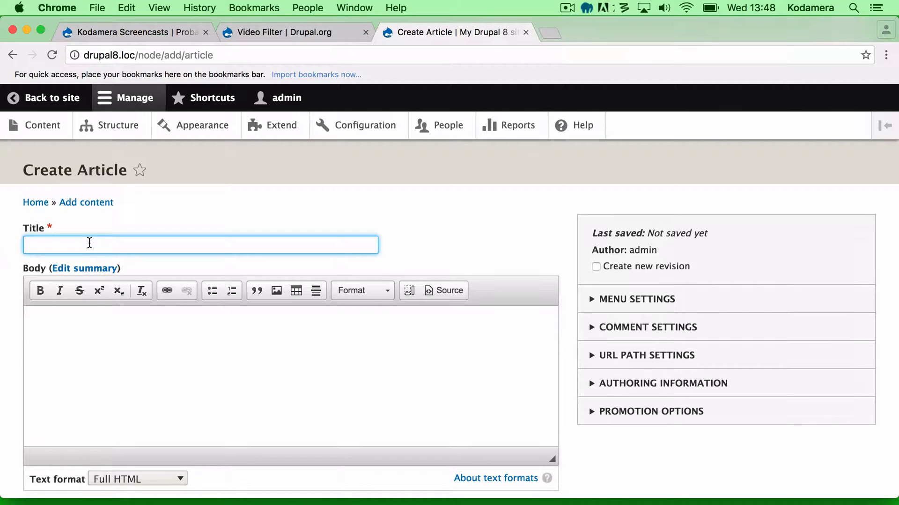
{"action": "type", "text": "Video Filter"}
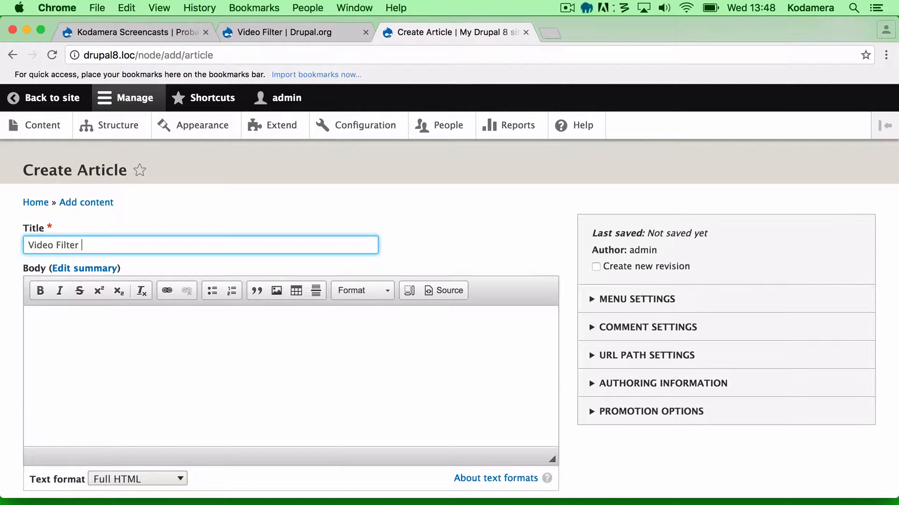
{"action": "type", "text": "test"}
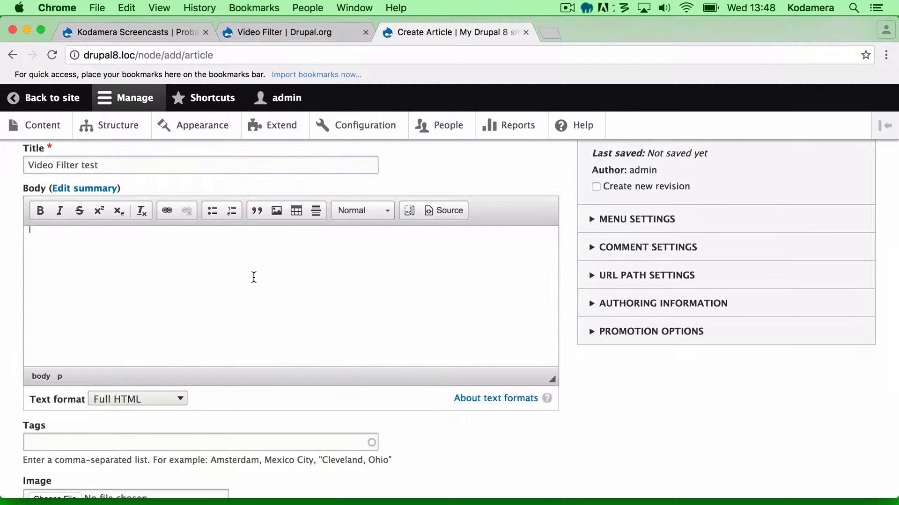
{"action": "type", "text": "Lorem i"}
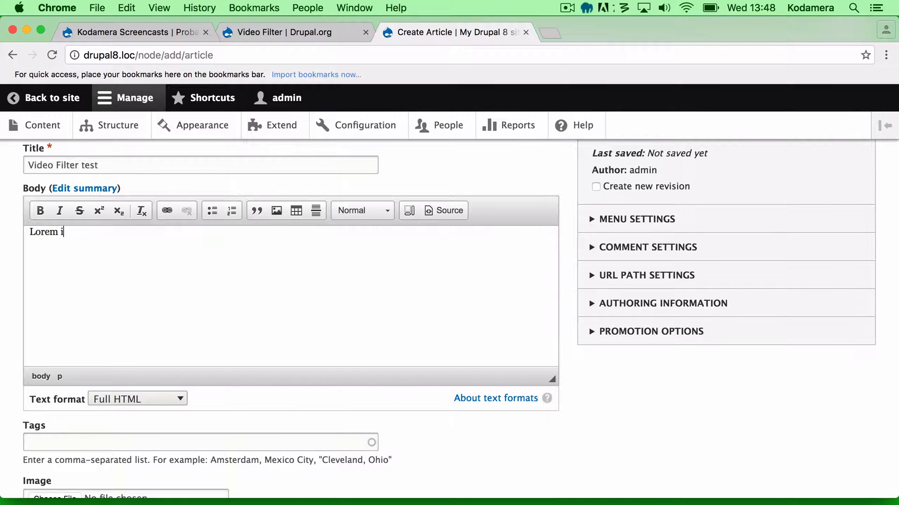
{"action": "type", "text": "psum."}
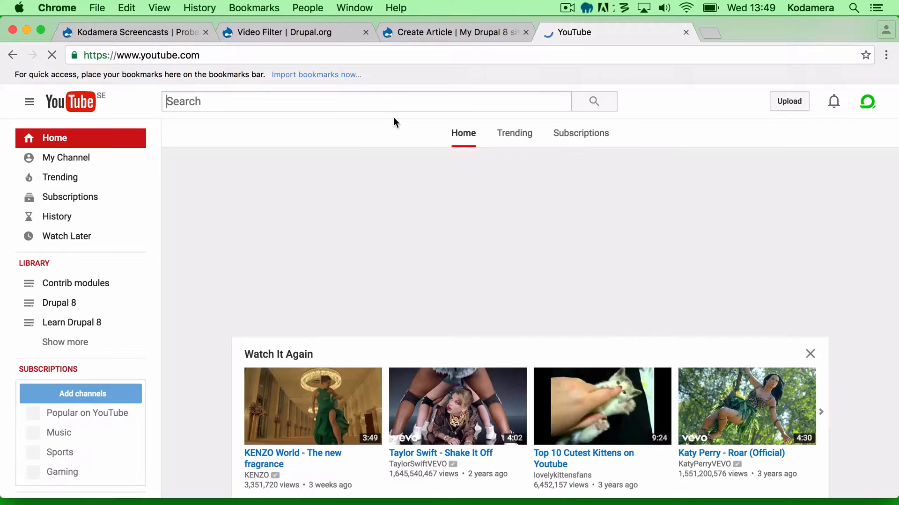
Step: Search YouTube for 'cute kitten' and pick a kitten video to embed
{"action": "type", "text": "cute kitten"}
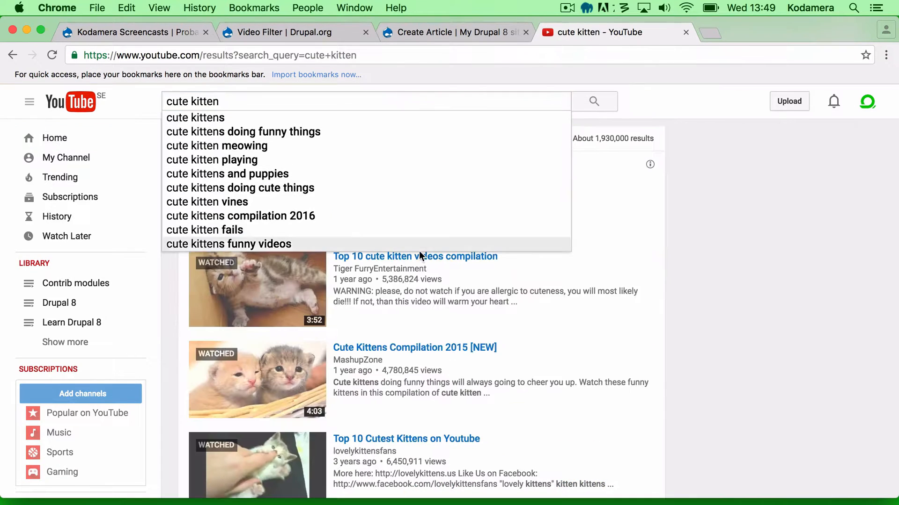
{"action": "left_click", "coordinate": [415, 257]}
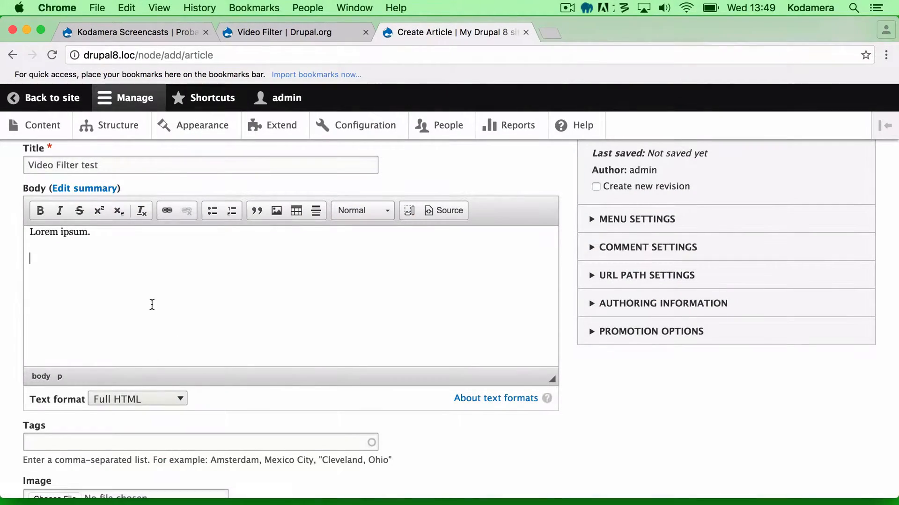
{"action": "type", "text": "[]"}
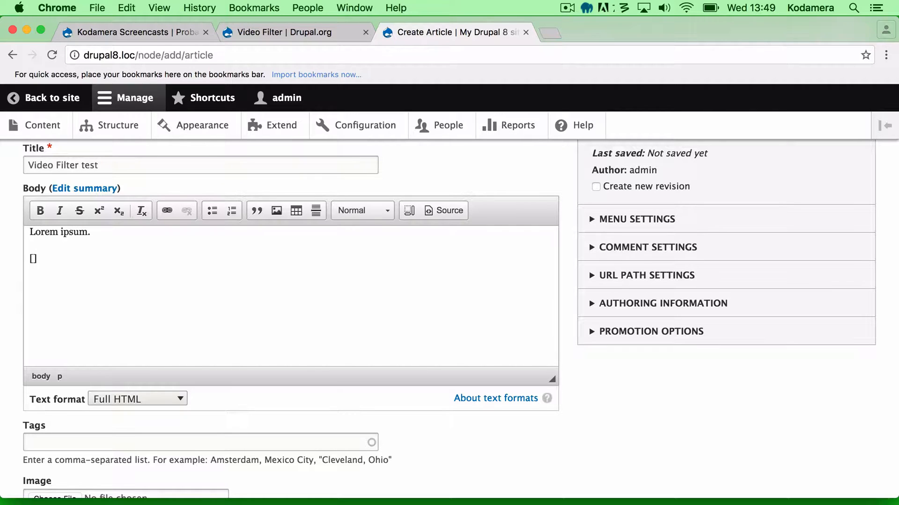
{"action": "type", "text": "video:"}
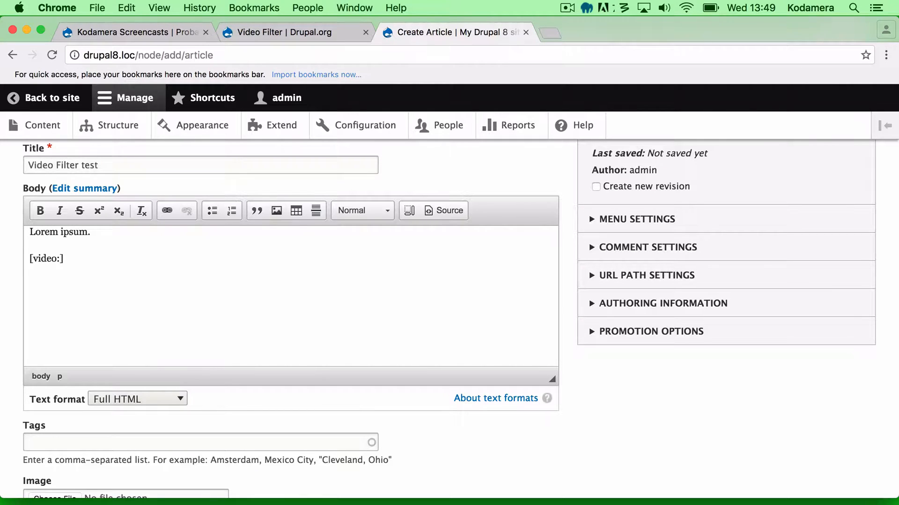
{"action": "type", "text": "https://www.youtube.com/watch?v=8HVWitAW-Qg"}
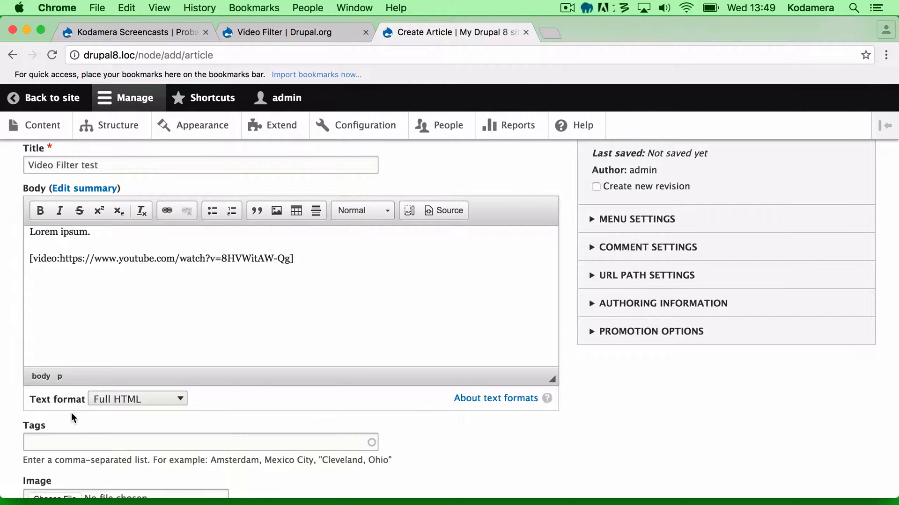
{"action": "mouse_move", "coordinate": [190, 387]}
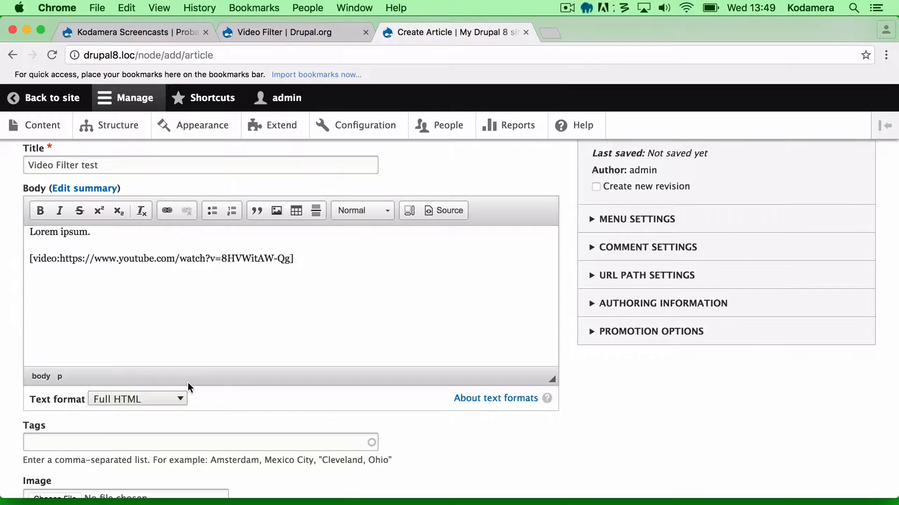
{"action": "scroll", "scroll_direction": "down", "scroll_amount": 3}
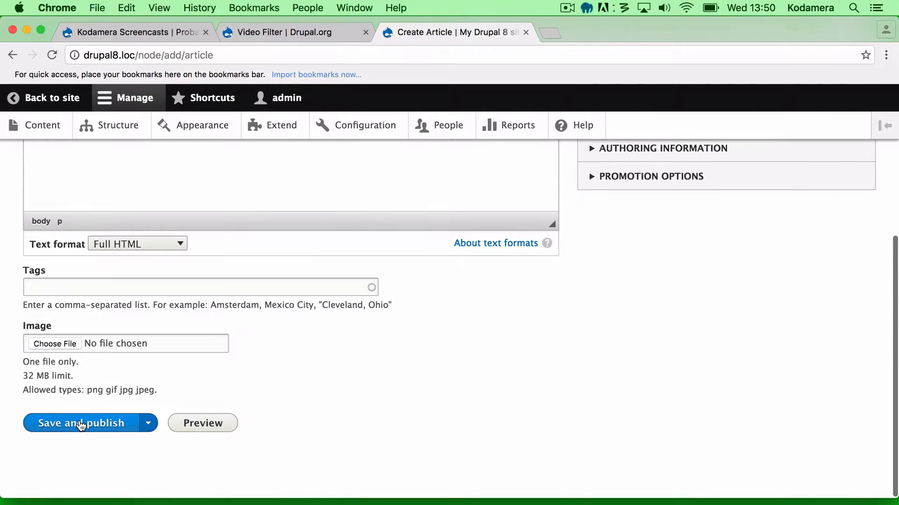
{"action": "left_click", "coordinate": [80, 423]}
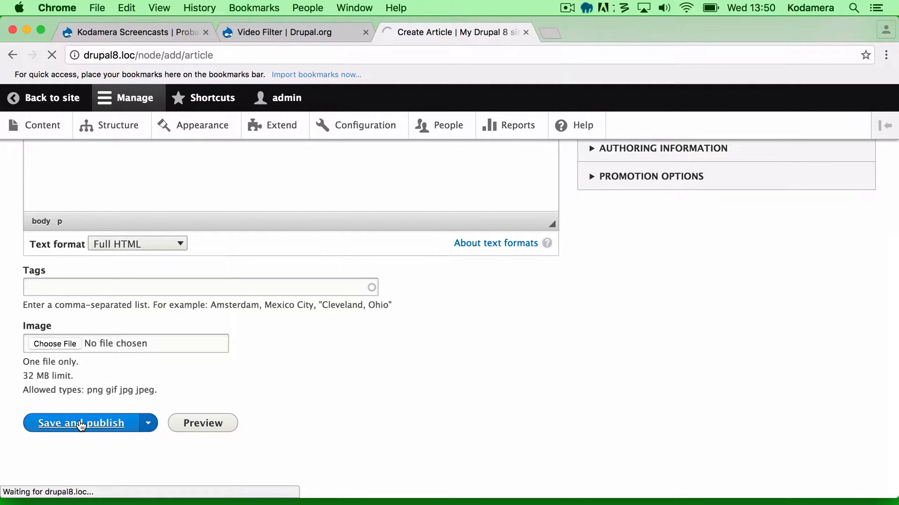
{"action": "left_click", "coordinate": [80, 423]}
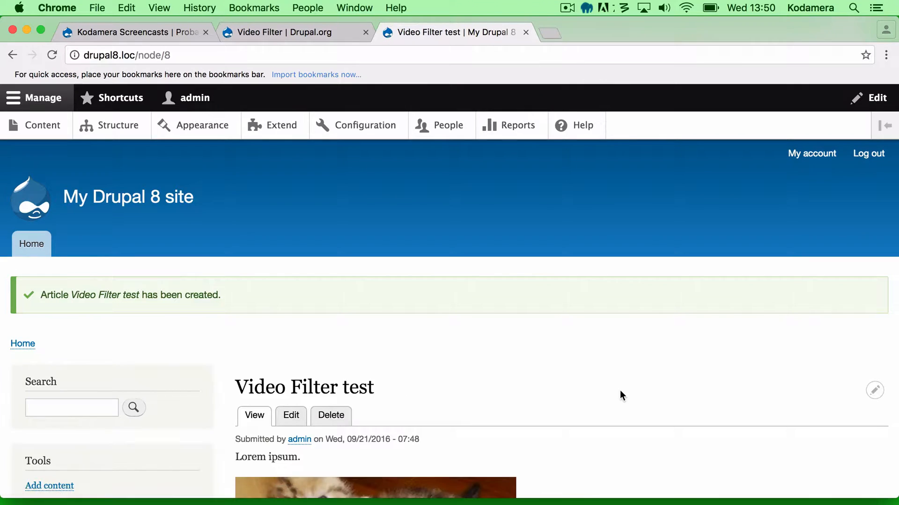
Step: Play the embedded kitten video on the published article, then switch to the Kodamera Screencasts site
{"action": "scroll", "scroll_direction": "down", "scroll_amount": 3}
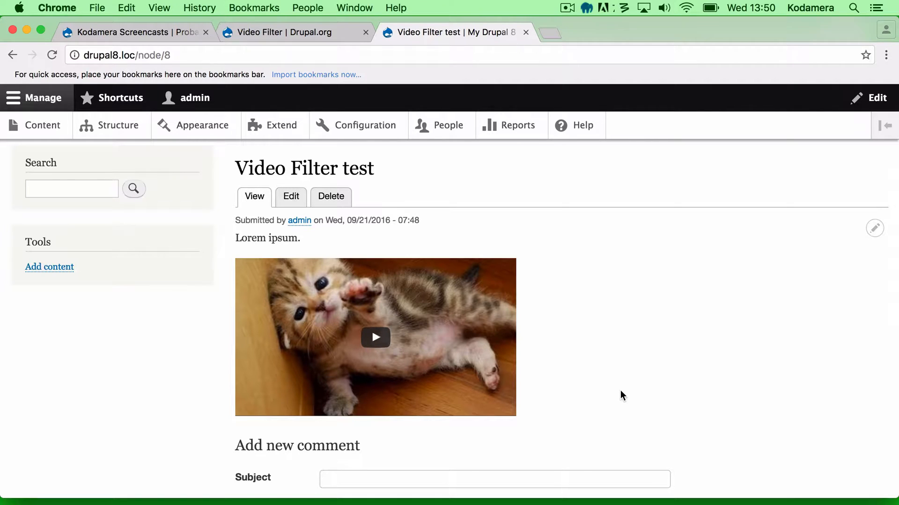
{"action": "mouse_move", "coordinate": [321, 359]}
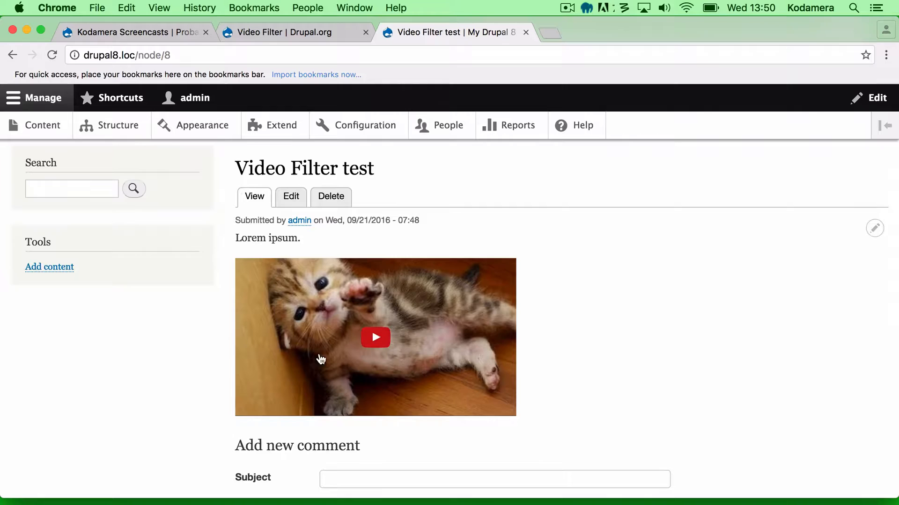
{"action": "left_click", "coordinate": [375, 337]}
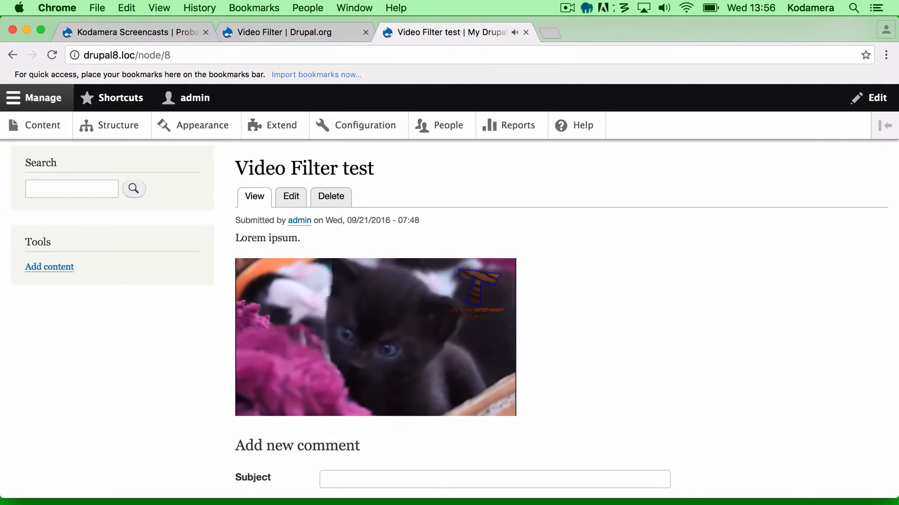
{"action": "left_click", "coordinate": [132, 32]}
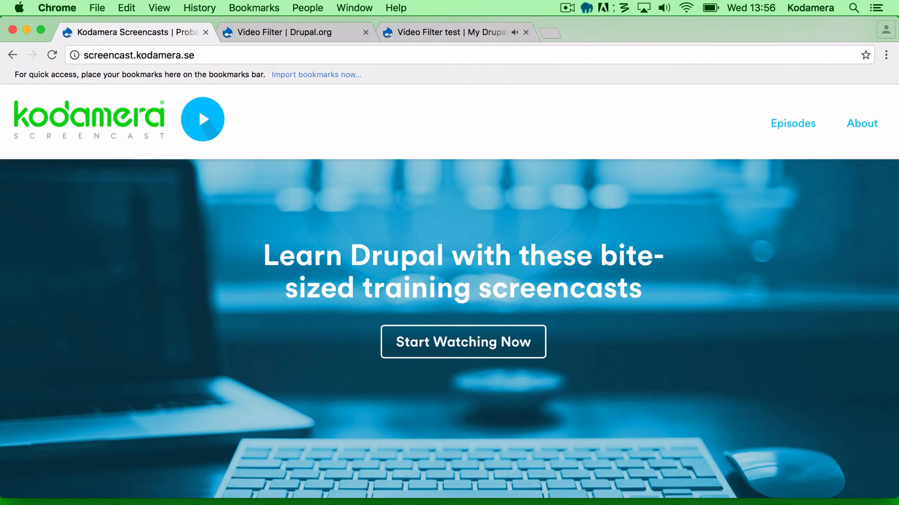